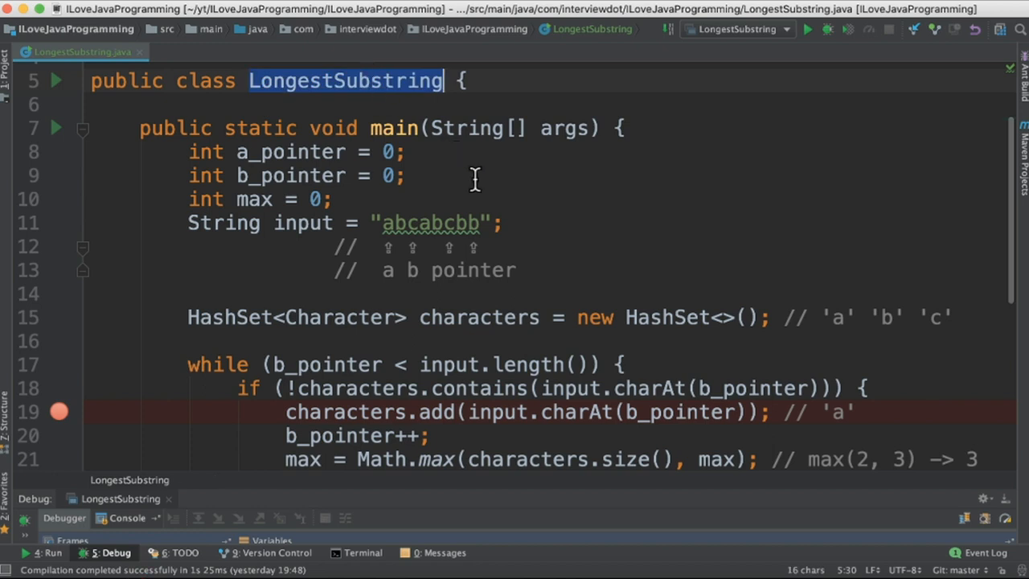
# - Highlight LongestSubstring, a_pointer and the abcabcbb input string while reviewing the code
pyautogui.doubleClick(289, 152)
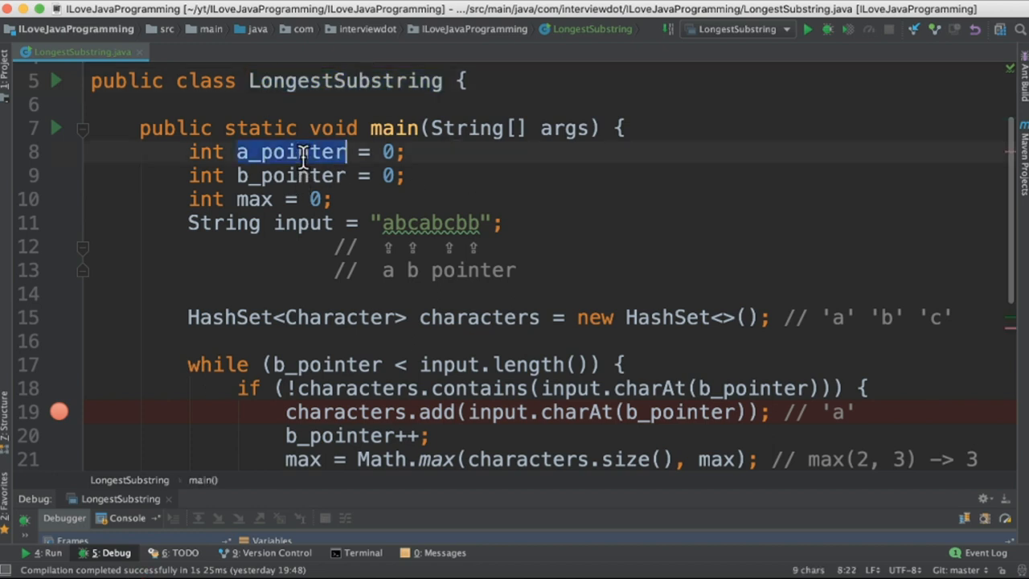
pyautogui.doubleClick(254, 199)
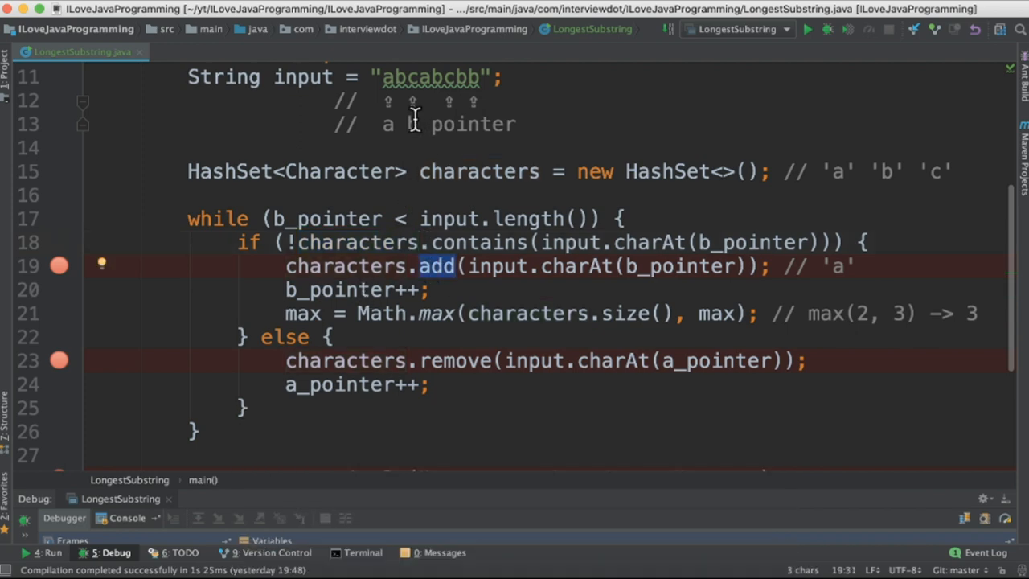
pyautogui.moveTo(380, 298)
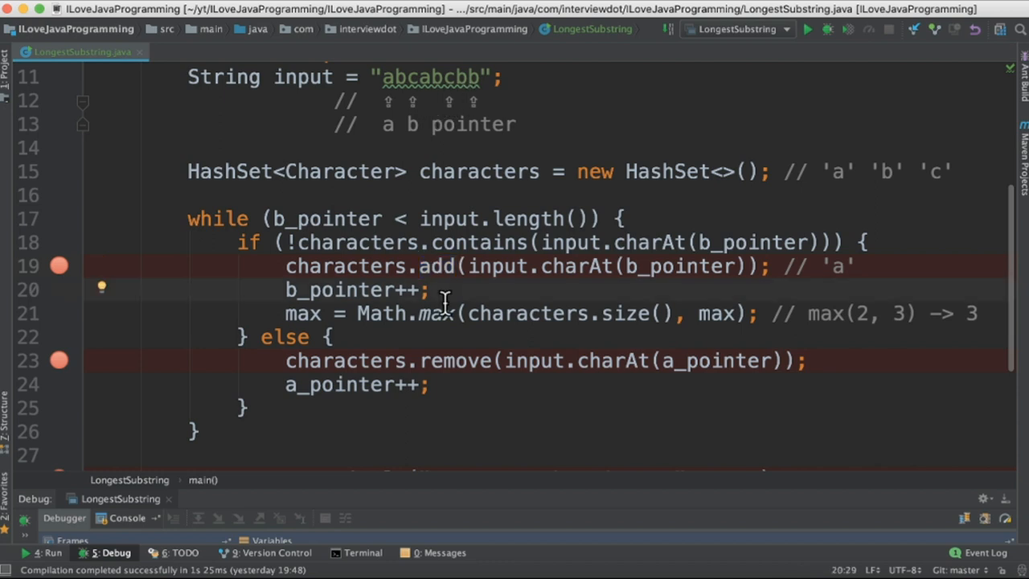
pyautogui.moveTo(496, 321)
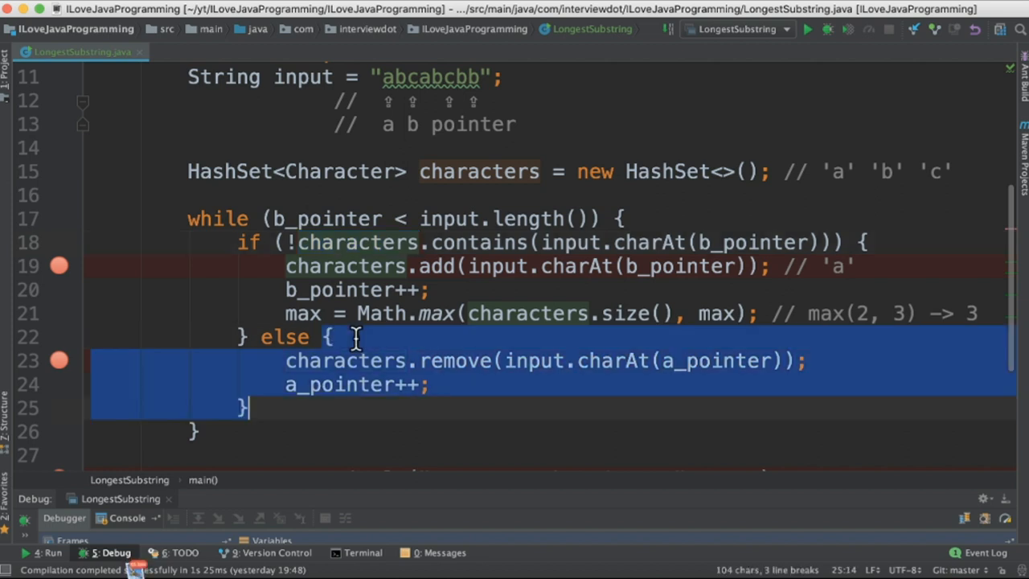
pyautogui.click(431, 384)
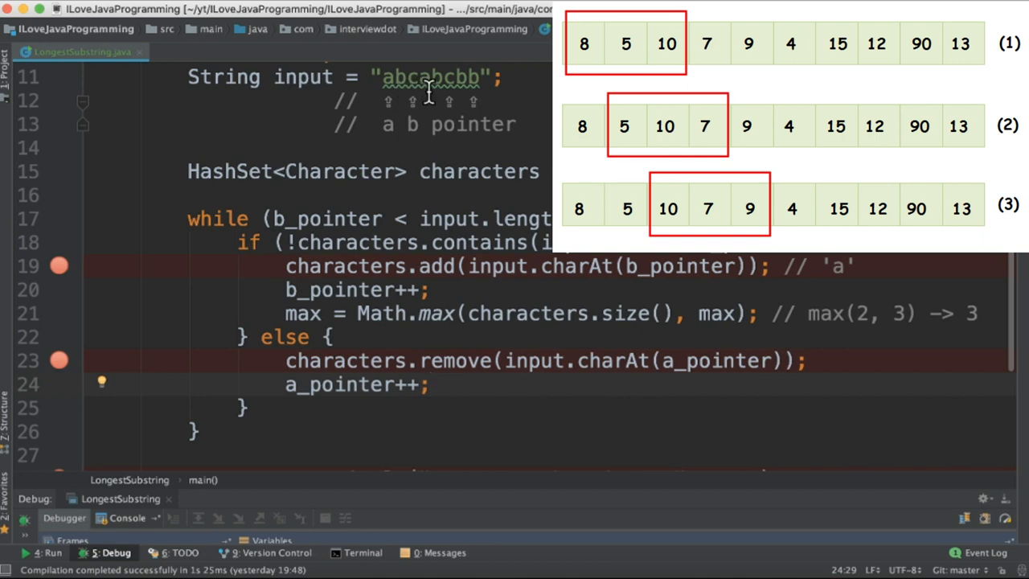
pyautogui.doubleClick(303, 313)
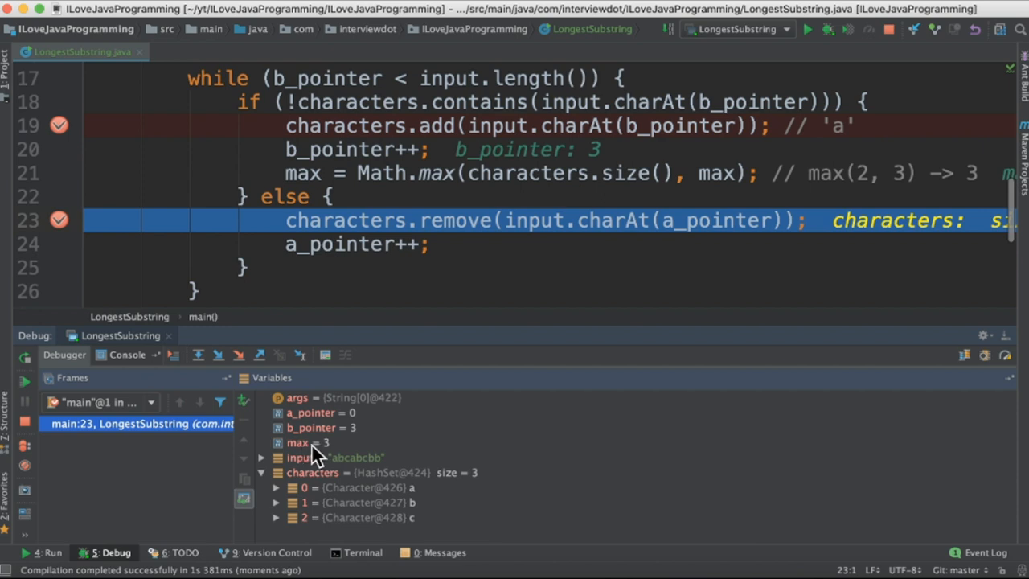
pyautogui.moveTo(394, 506)
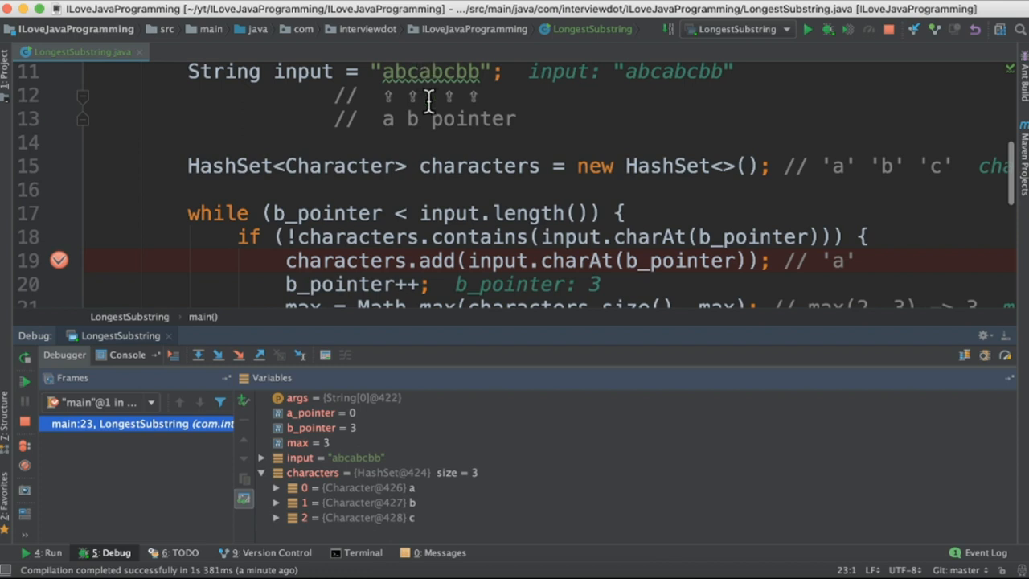
pyautogui.scroll(-3)
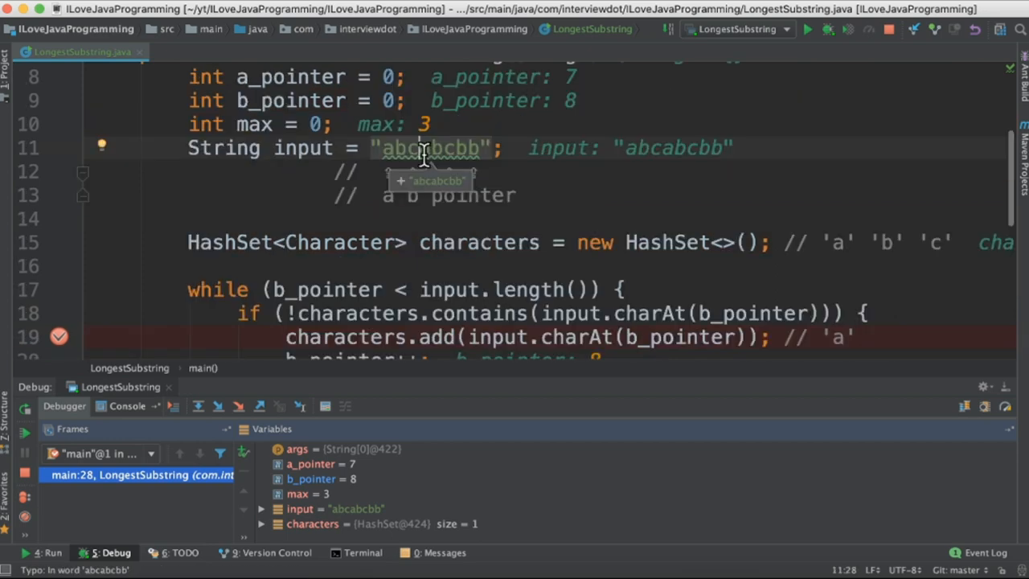
pyautogui.doubleClick(427, 148)
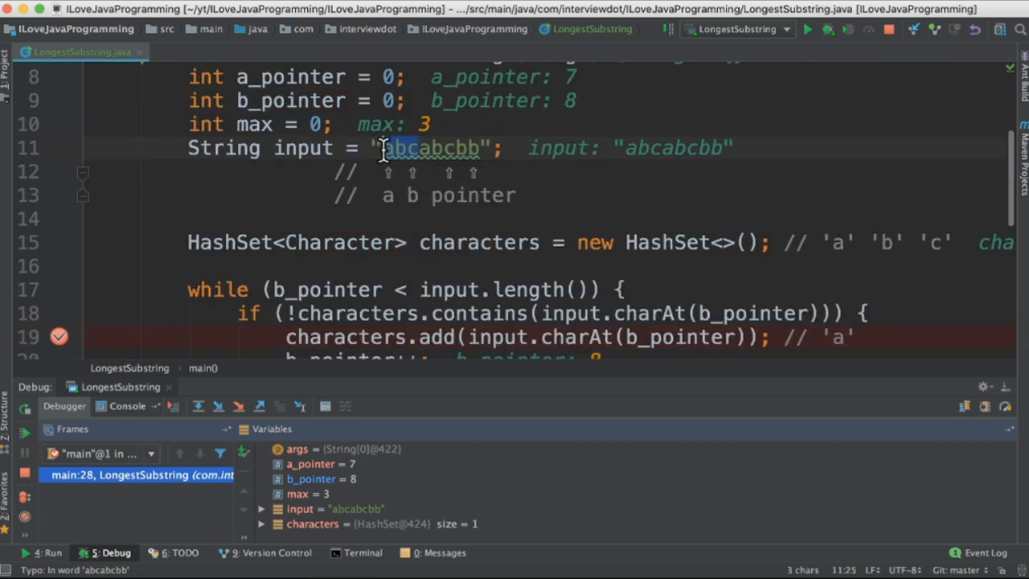